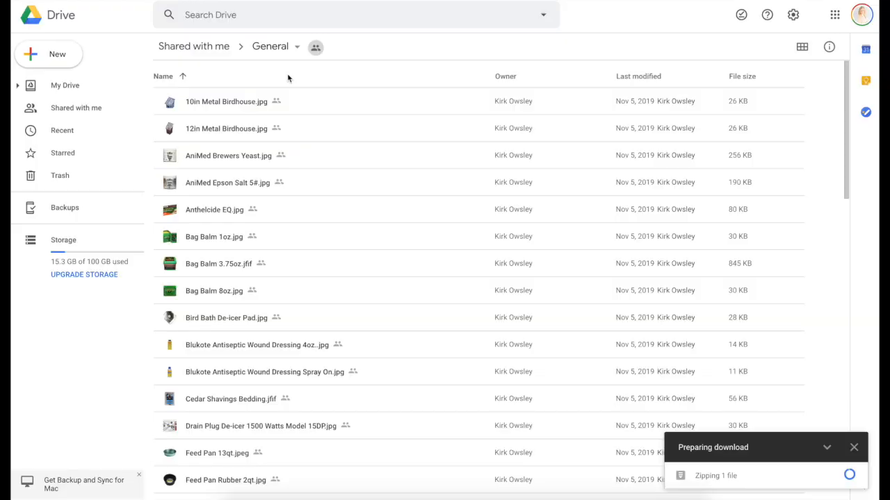
mouse_move(269, 229)
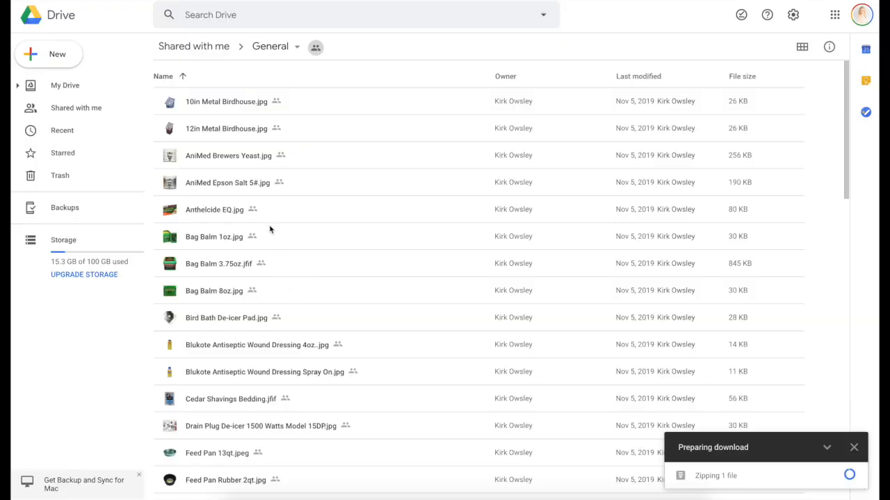
mouse_move(313, 34)
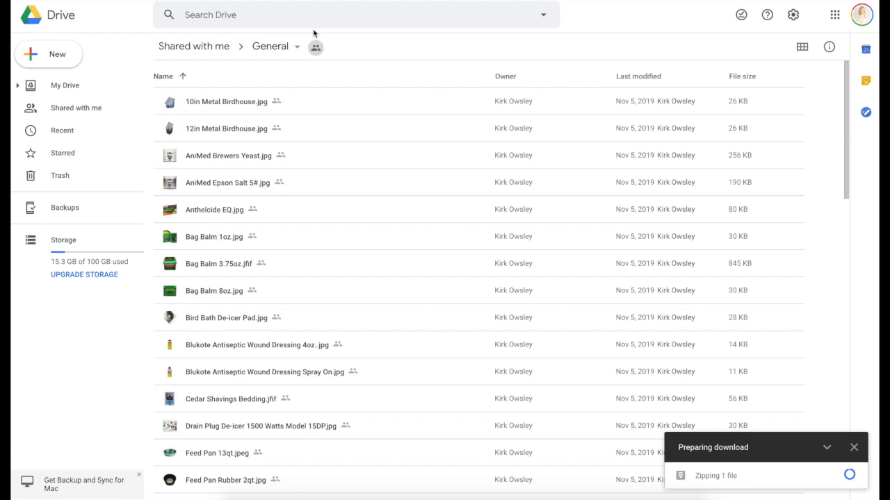
- Show the breadcrumb actions menu for the shared General folder
left_click(298, 47)
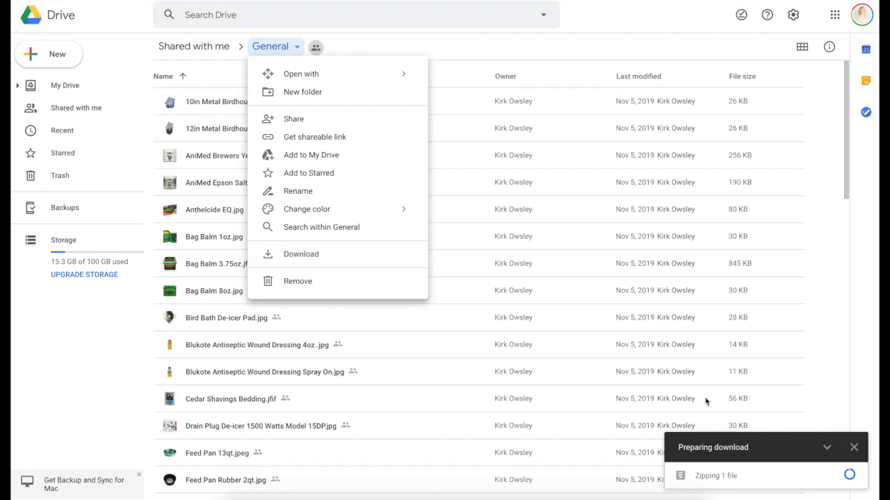
mouse_move(780, 397)
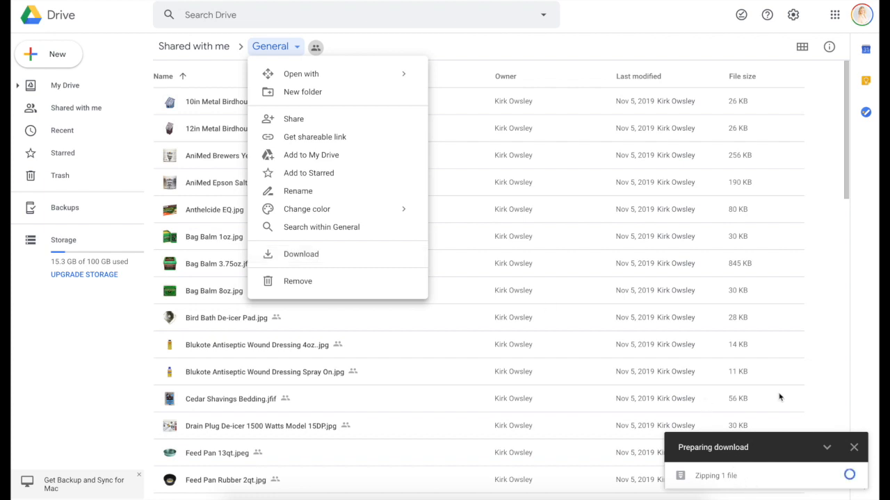
mouse_move(818, 320)
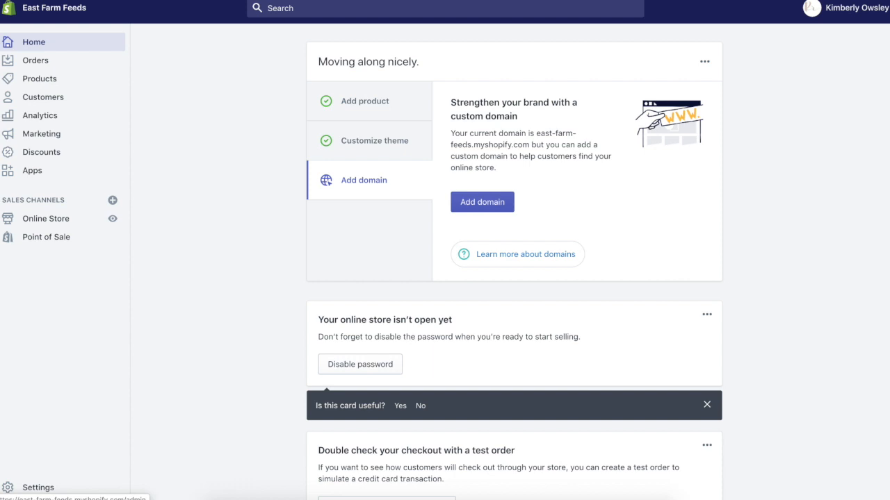
mouse_move(291, 400)
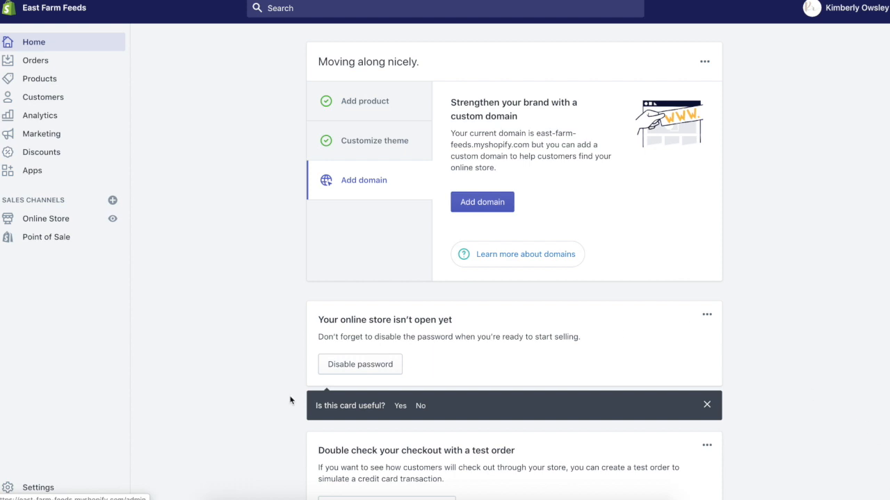
mouse_move(147, 280)
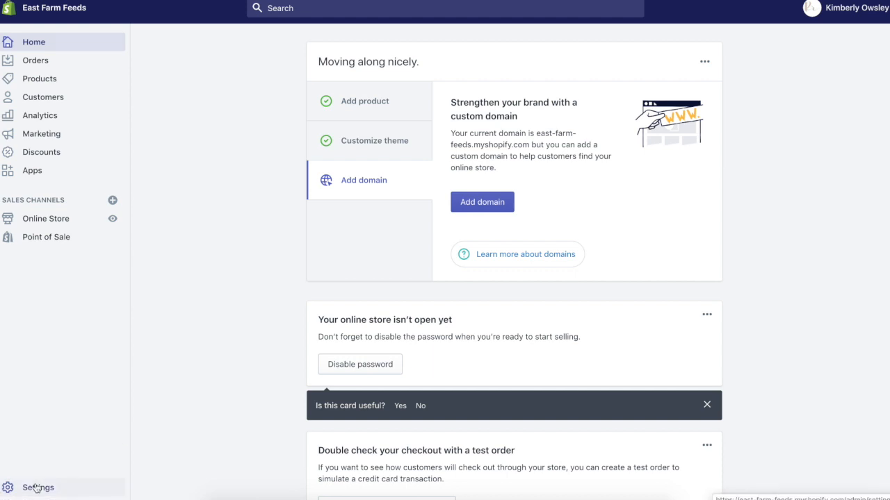
- Go to the East Farm Feeds store Settings from the home dashboard
left_click(37, 486)
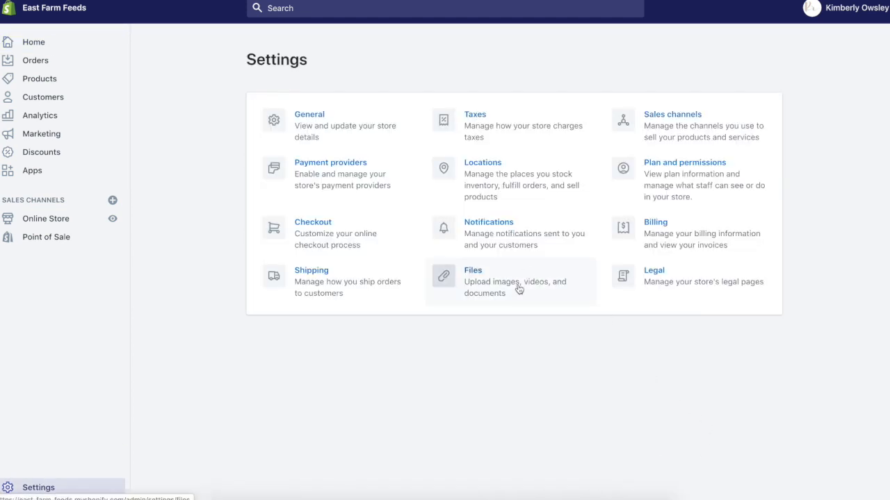
- Upload Enclosed_Feed_Scoop_3qts_Pink.jpg to the store's Files, then go to Products
left_click(472, 270)
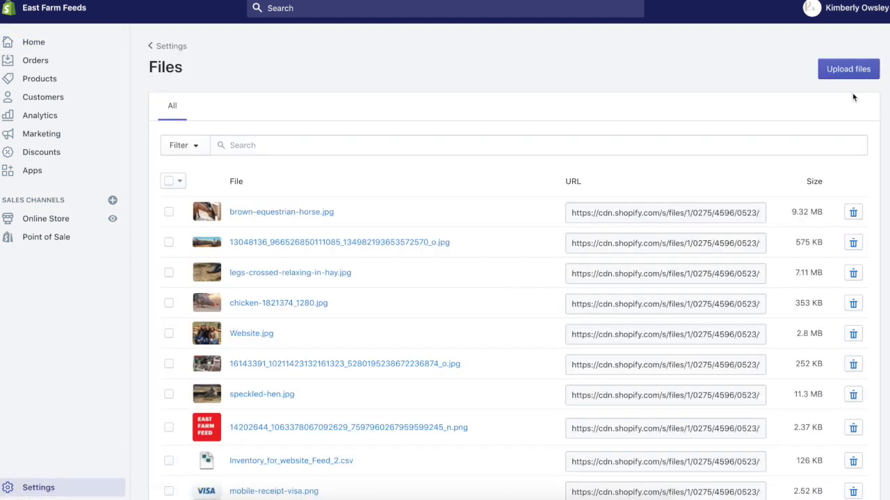
left_click(848, 69)
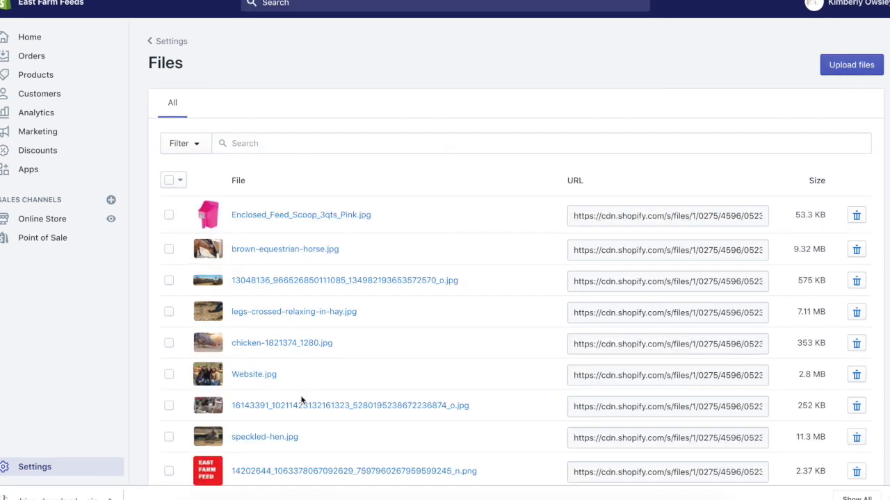
mouse_move(358, 408)
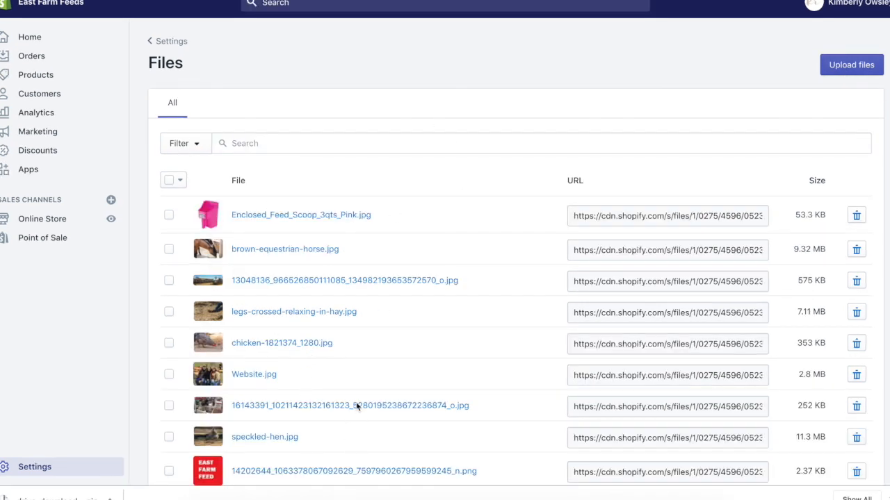
mouse_move(413, 301)
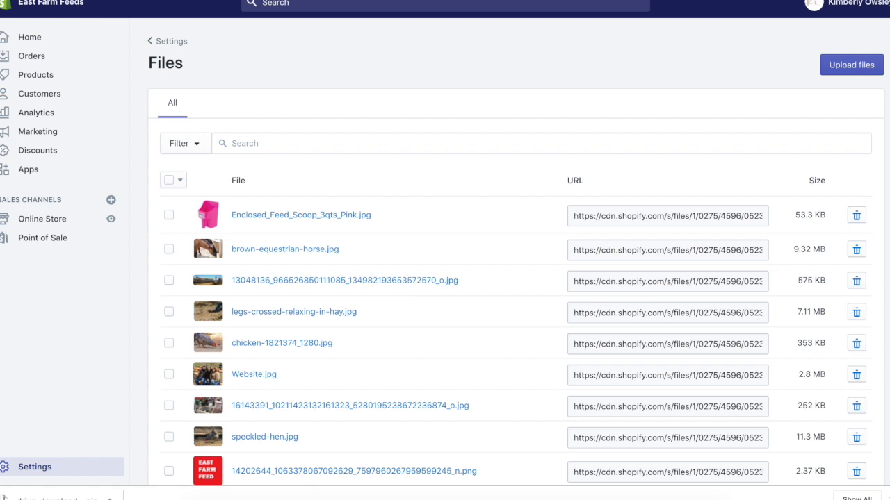
left_click(37, 75)
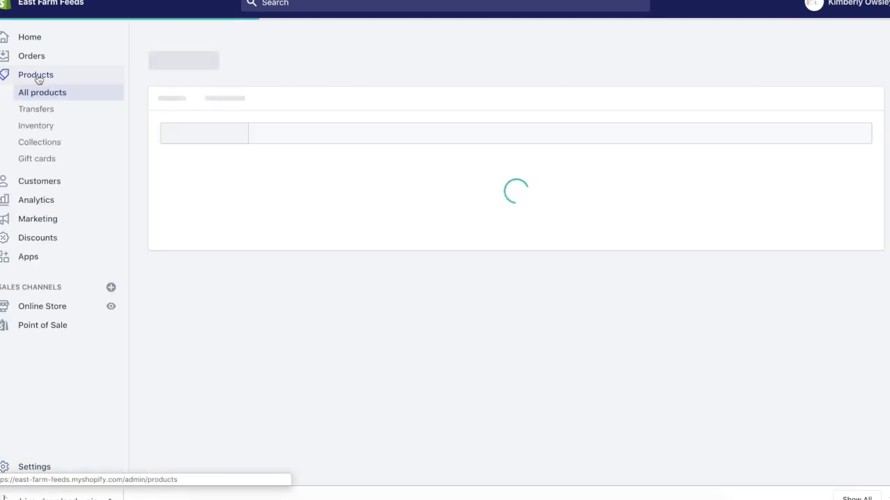
- Review the product CSV export options, including which products the export covers
left_click(42, 91)
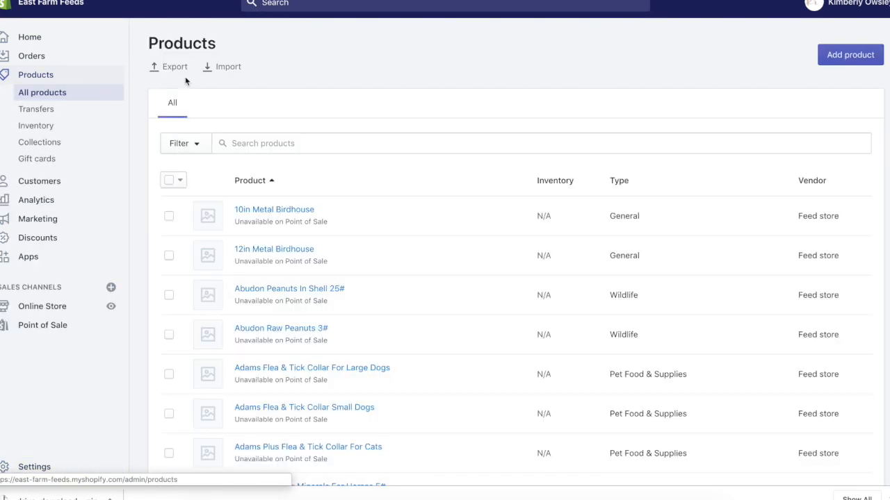
left_click(170, 66)
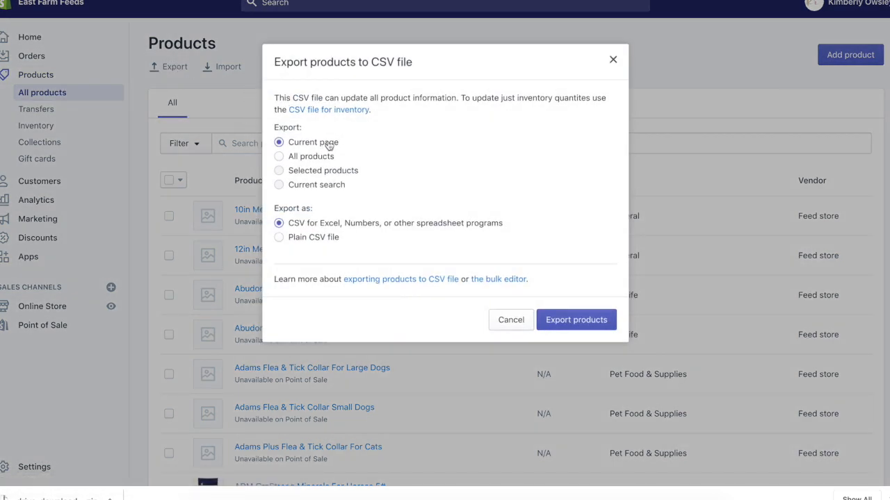
left_click(278, 155)
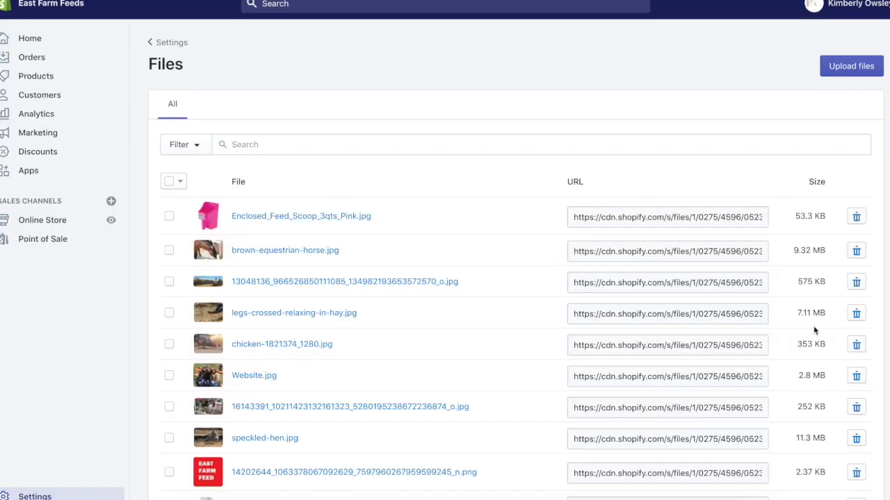
mouse_move(608, 85)
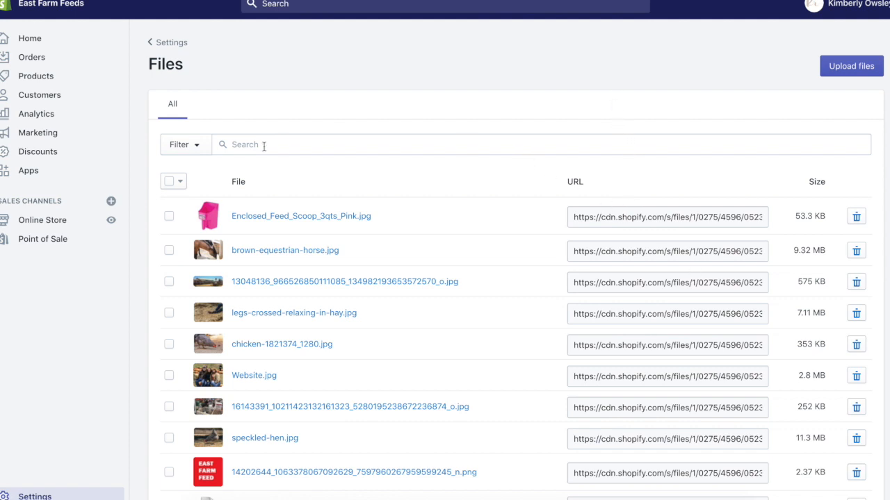
triple_click(667, 217)
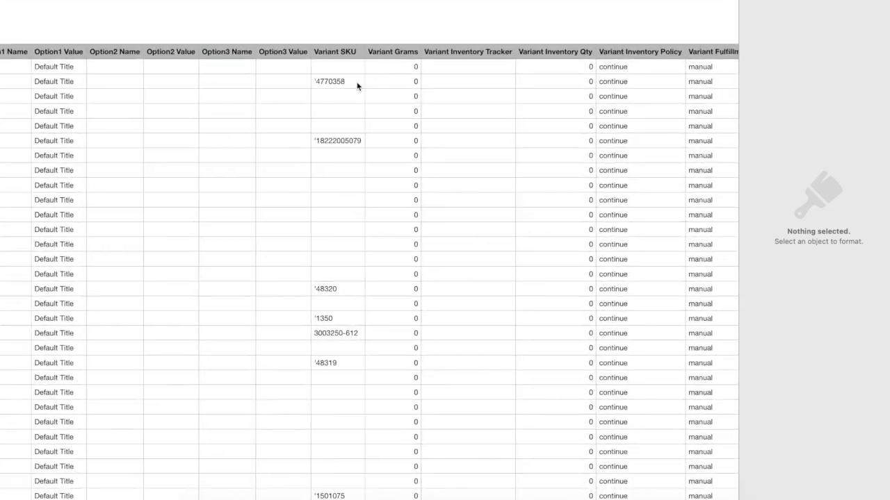
scroll("right", 3)
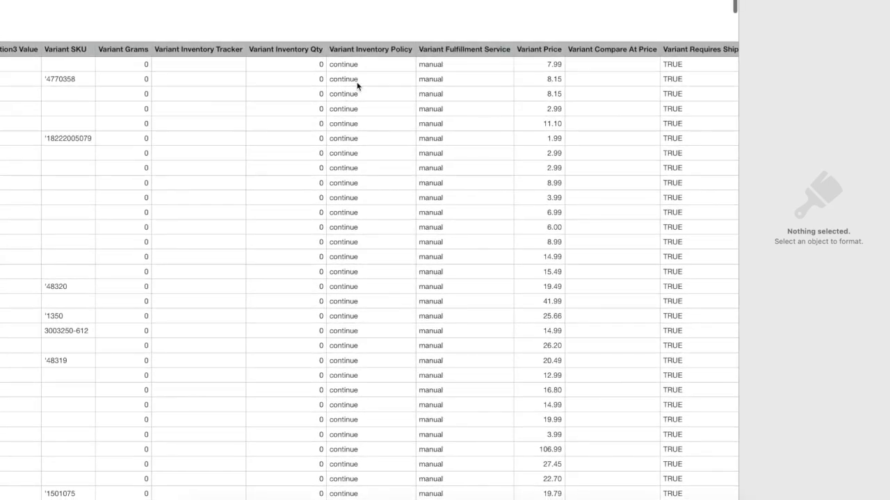
scroll("right", 3)
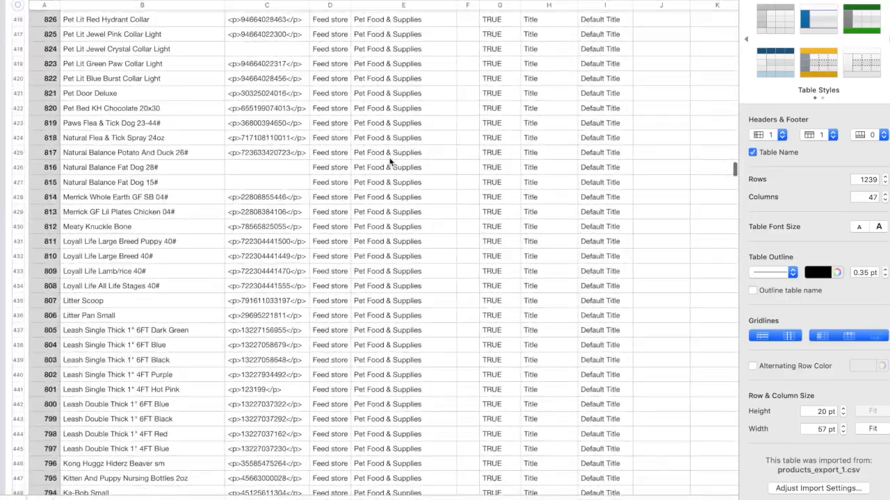
scroll("down", 3)
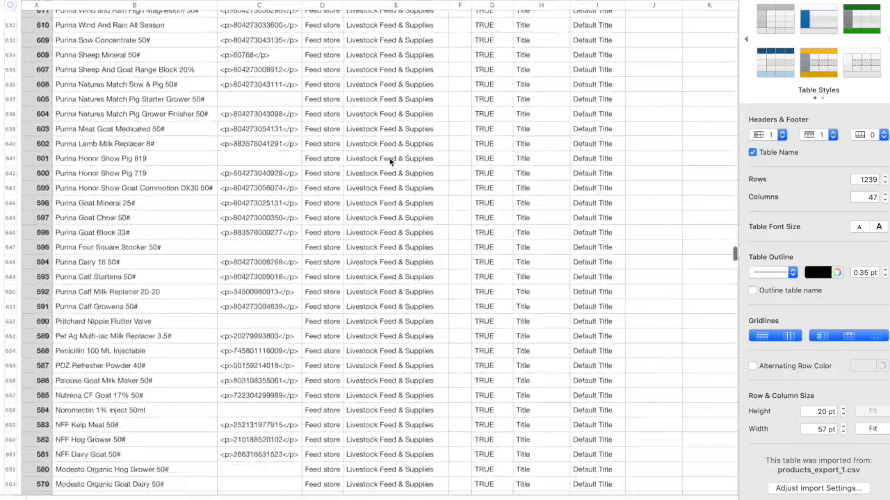
scroll("down", 3)
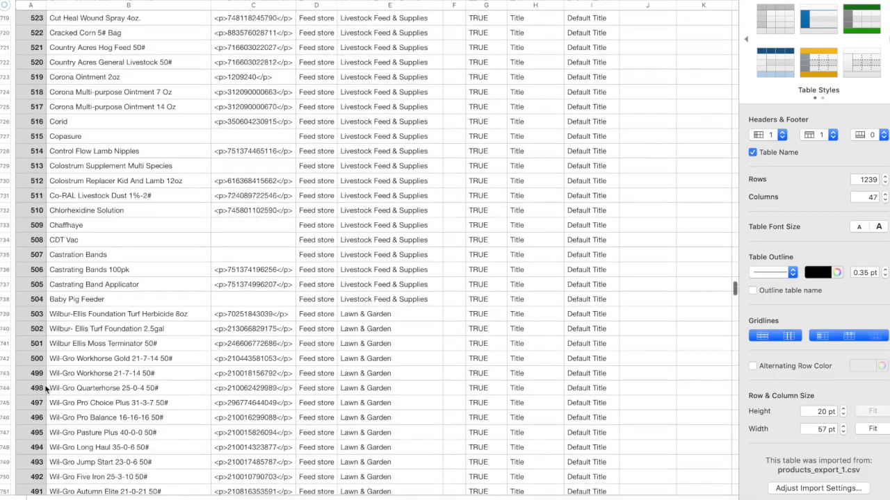
scroll("up", 3)
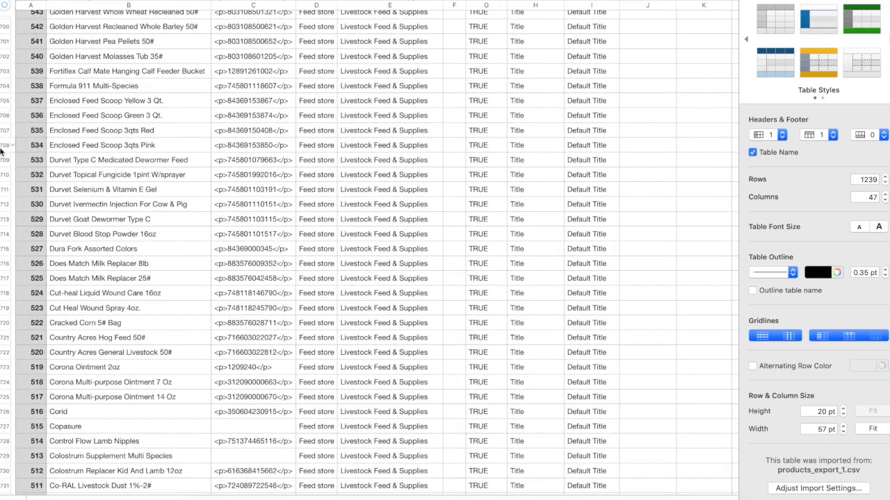
scroll("right", 3)
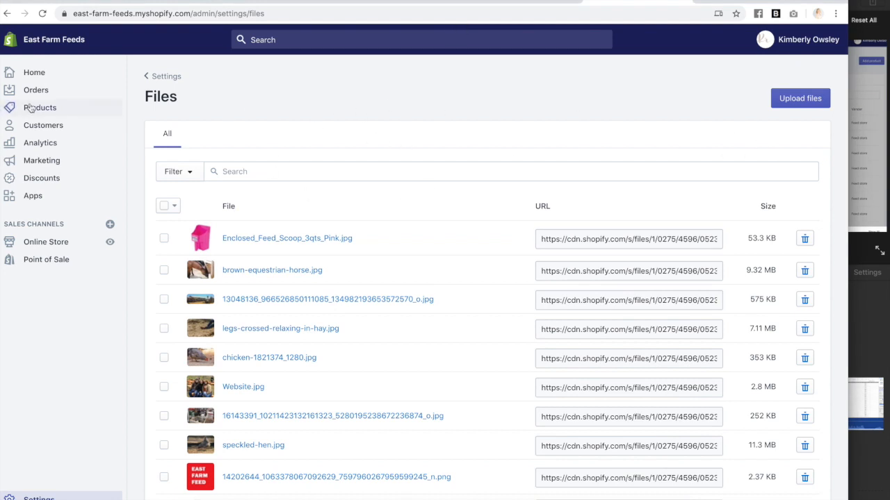
- Begin a product CSV import with 'Replace any current products that have the same handle' ticked
left_click(39, 107)
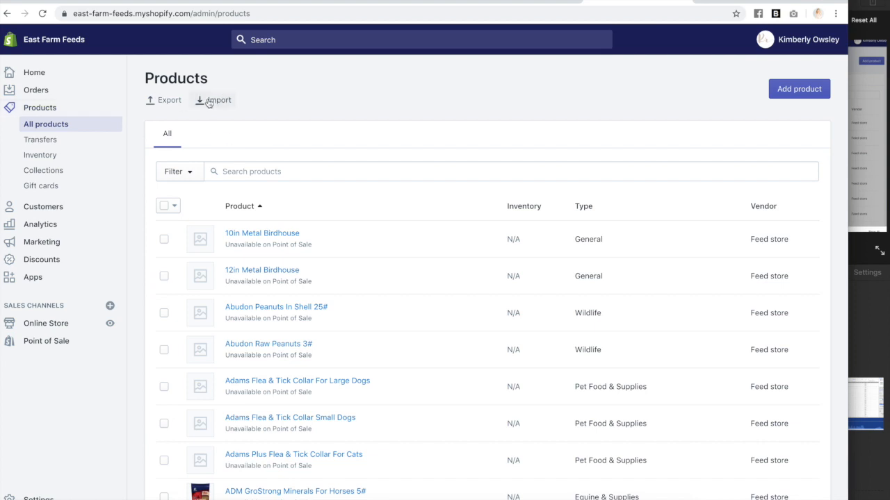
left_click(218, 100)
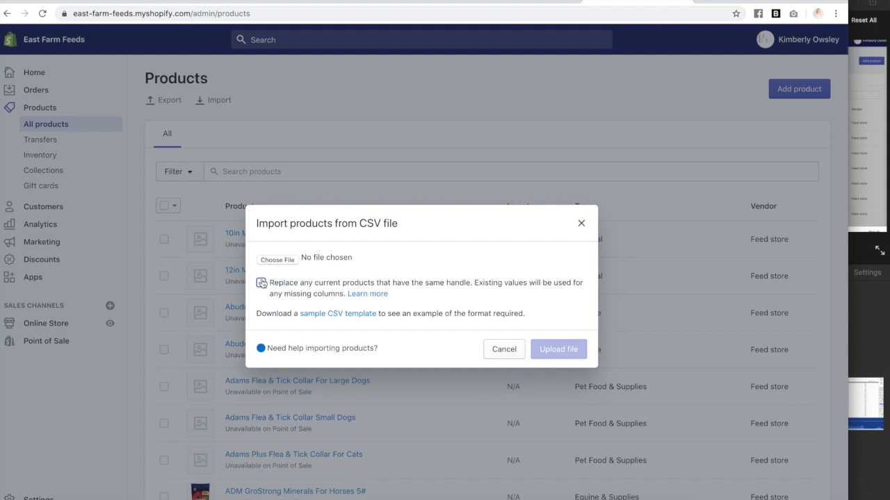
left_click(260, 284)
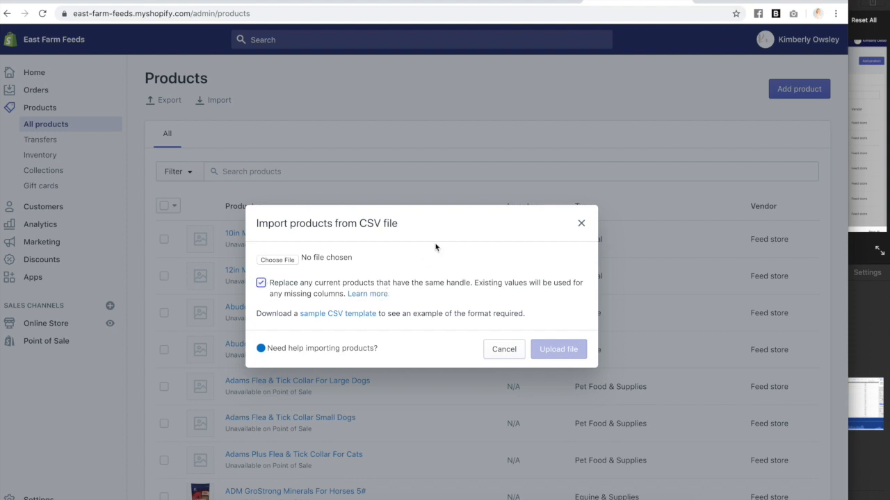